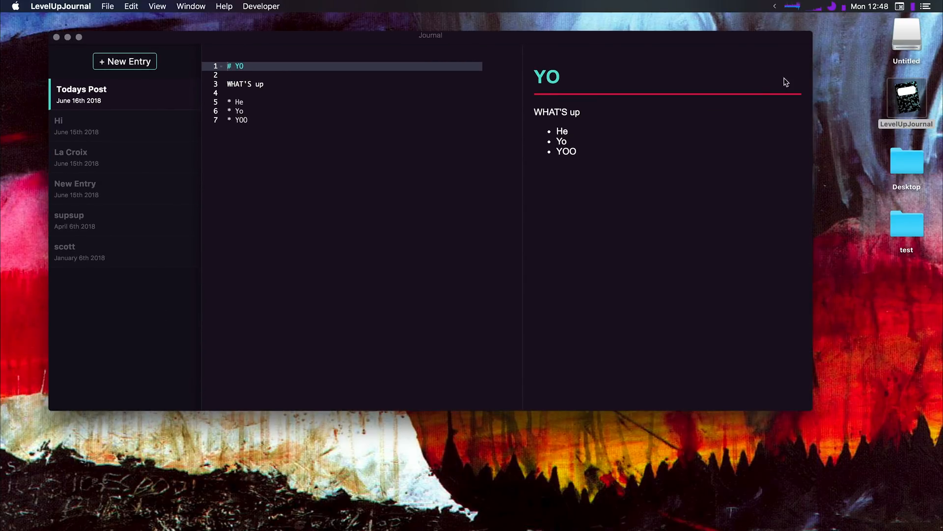
Step: View the LevelUpJournal app's Finder info (version 0.1.0, 228.3 MB) and dismiss it
click(905, 94)
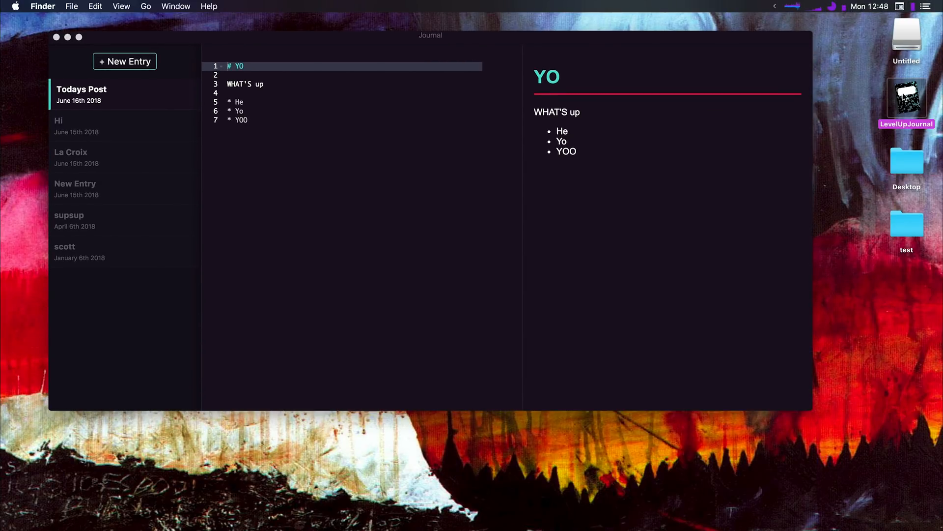
click(905, 97)
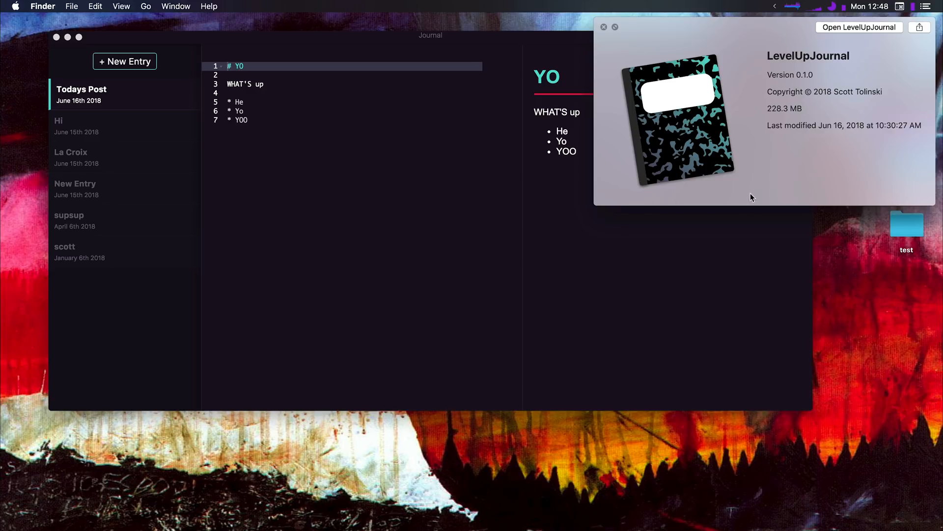
mouse_move(847, 111)
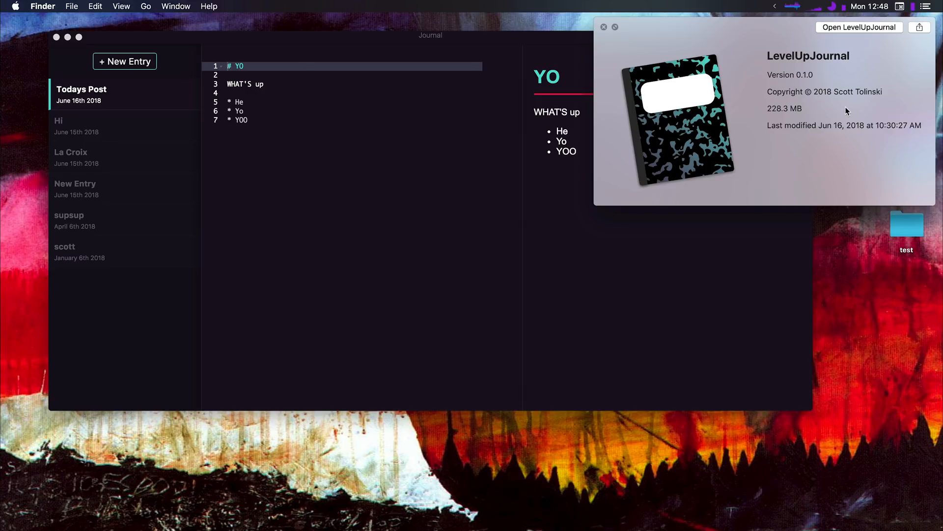
click(604, 28)
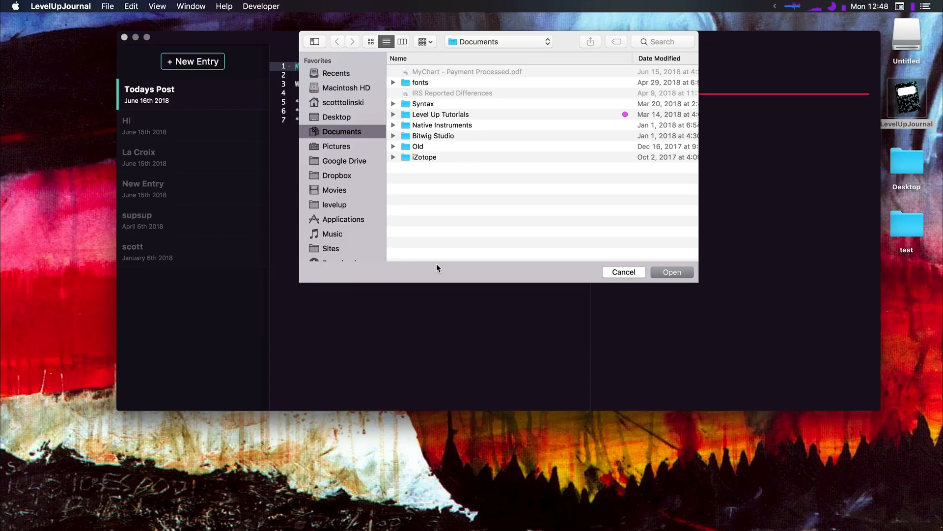
Step: Load the journal entries folder from Documents, showing the scott entry 'HI — This is saved'
click(337, 117)
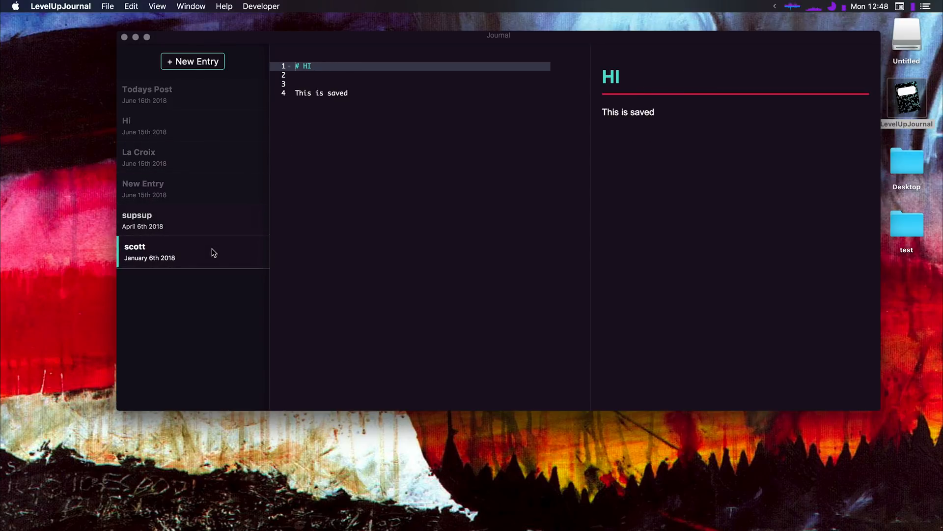
Step: Give the Hi entry the heading '# Welcome To Electron!' and show the La Croix entry
click(144, 125)
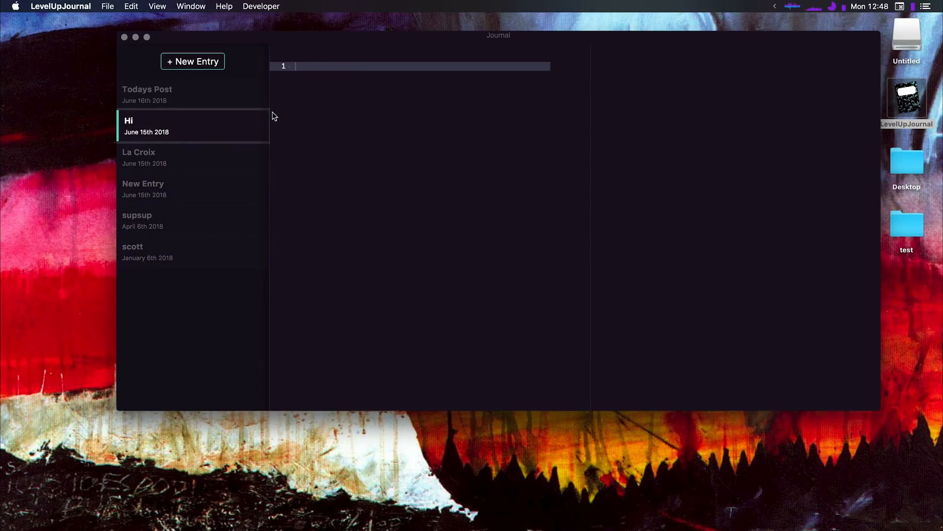
mouse_move(295, 133)
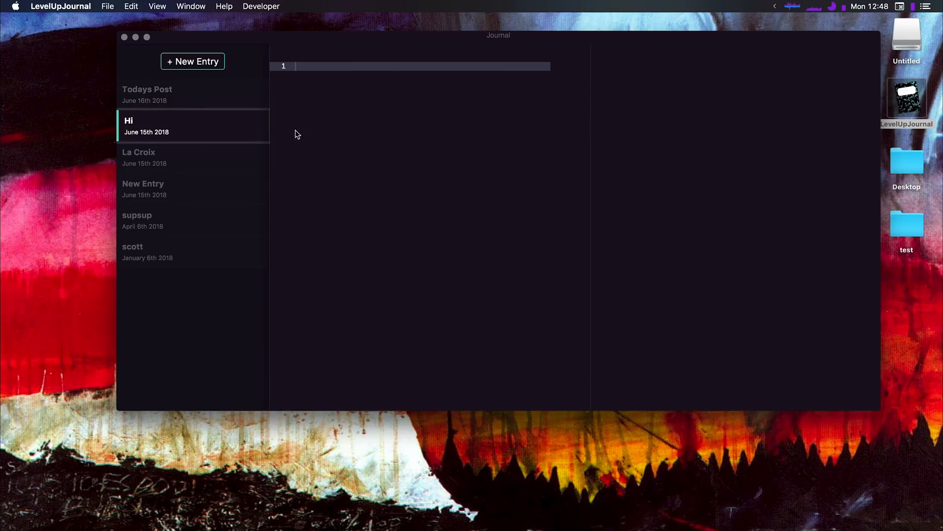
text(#)
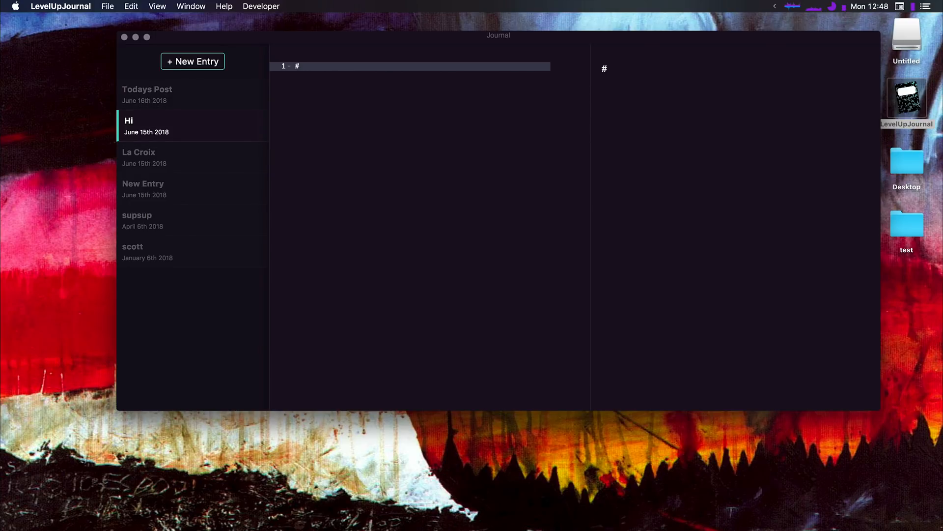
text(Welcome)
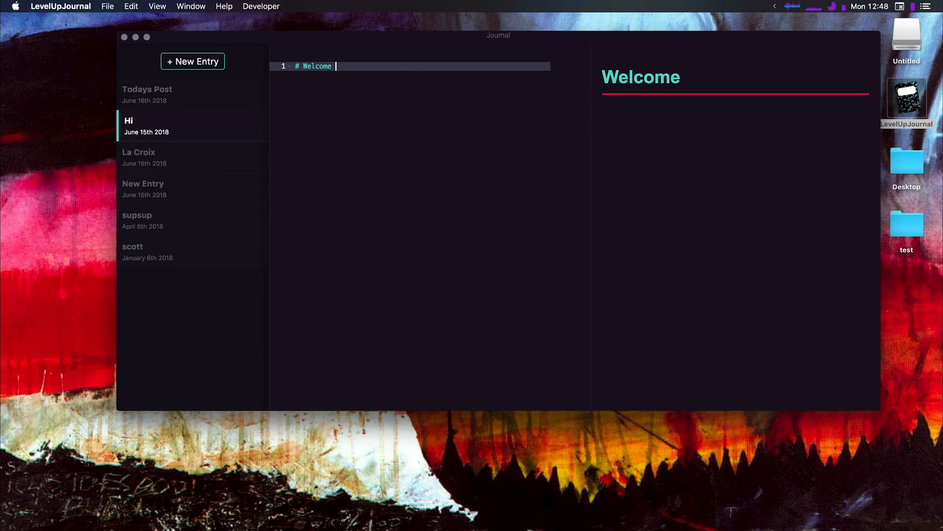
text(To Electron!)
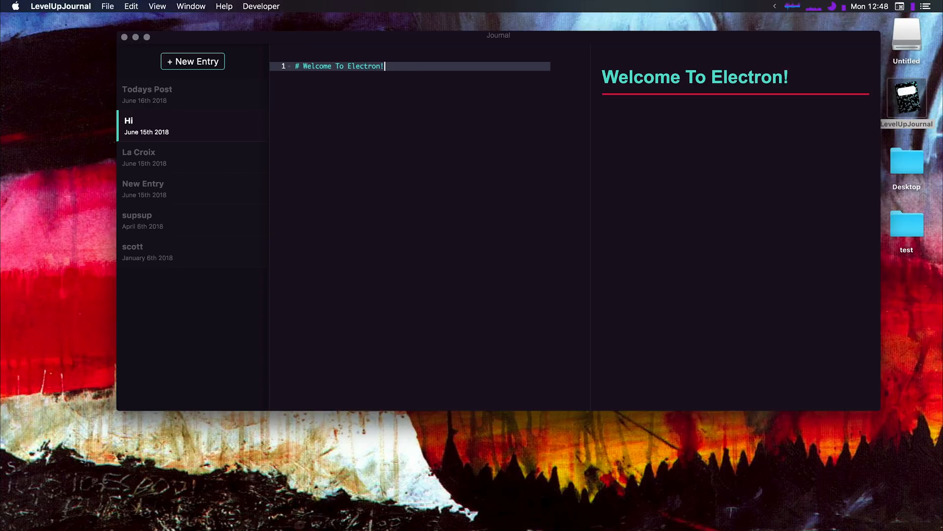
click(168, 157)
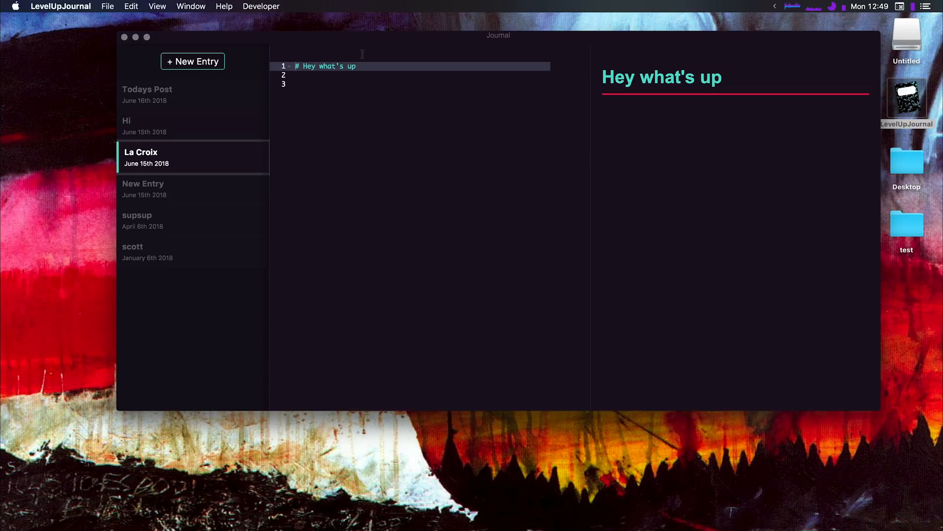
mouse_move(609, 46)
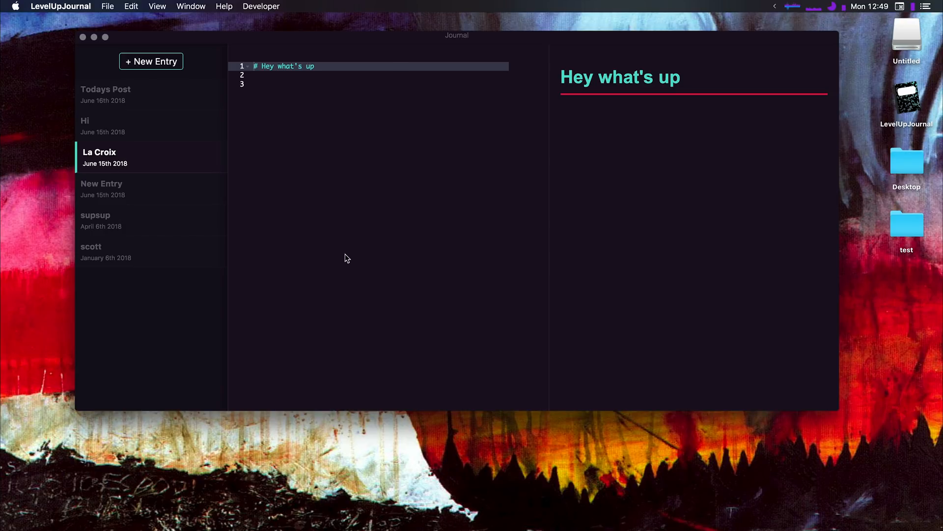
mouse_move(722, 295)
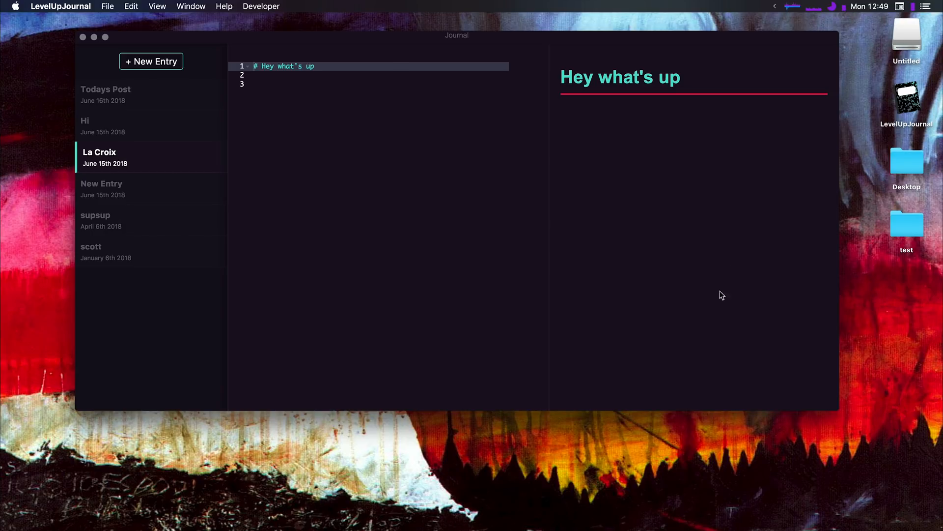
Step: Preview the Todays Post, scott and supsup entries, ending on supsup's 'Hellooooz' heading
click(120, 126)
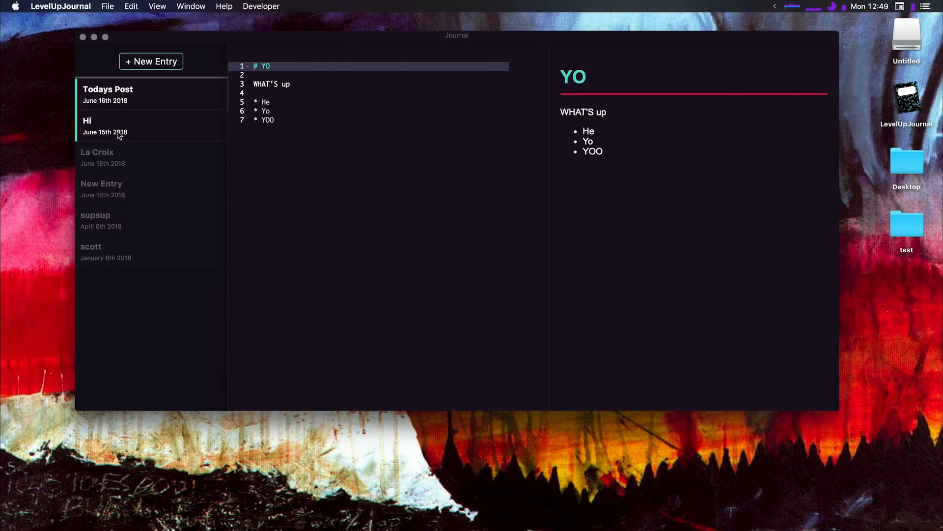
click(120, 220)
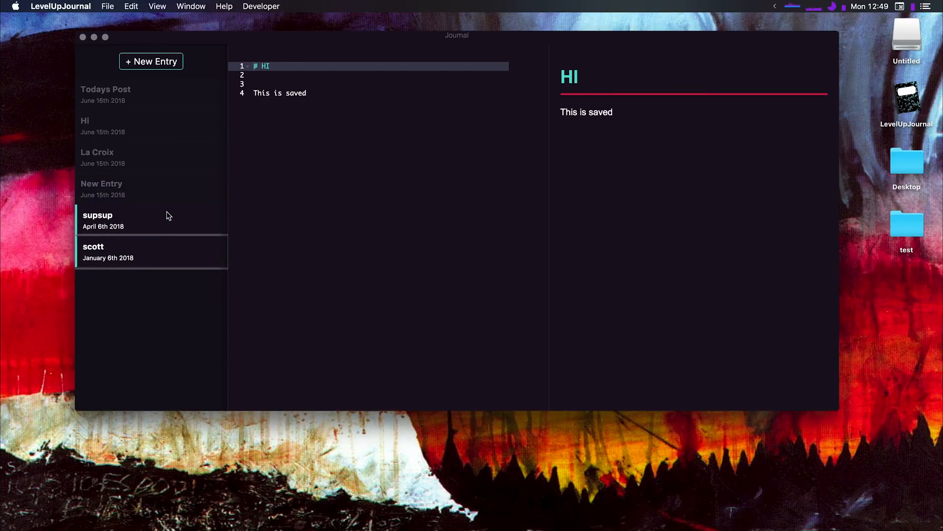
click(120, 221)
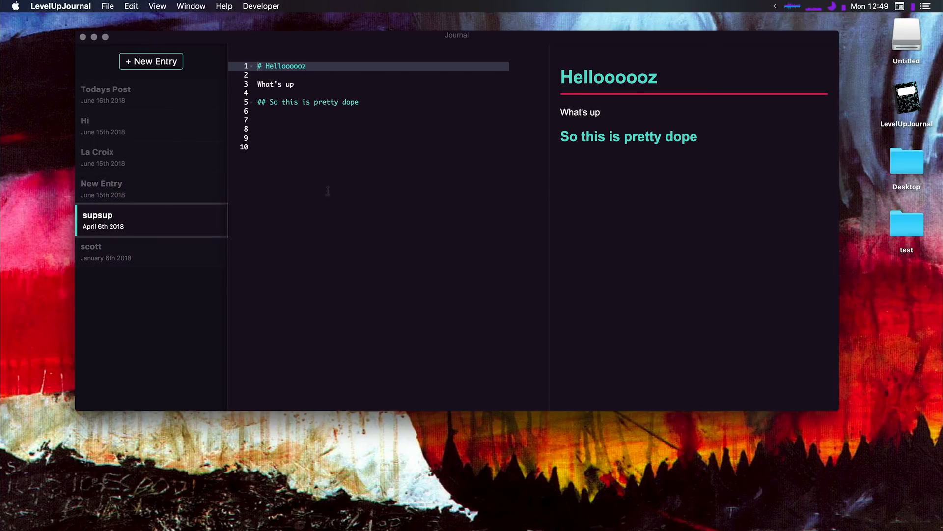